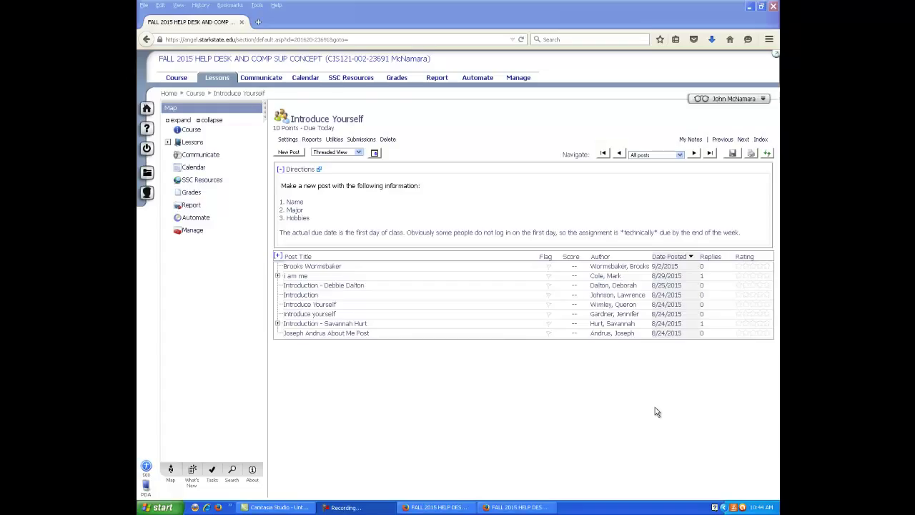
pyautogui.moveTo(563, 403)
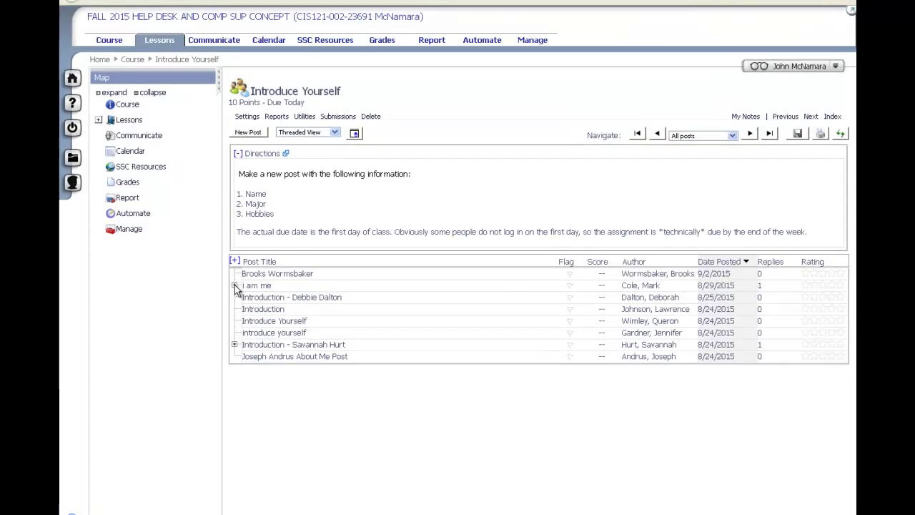
pyautogui.click(234, 286)
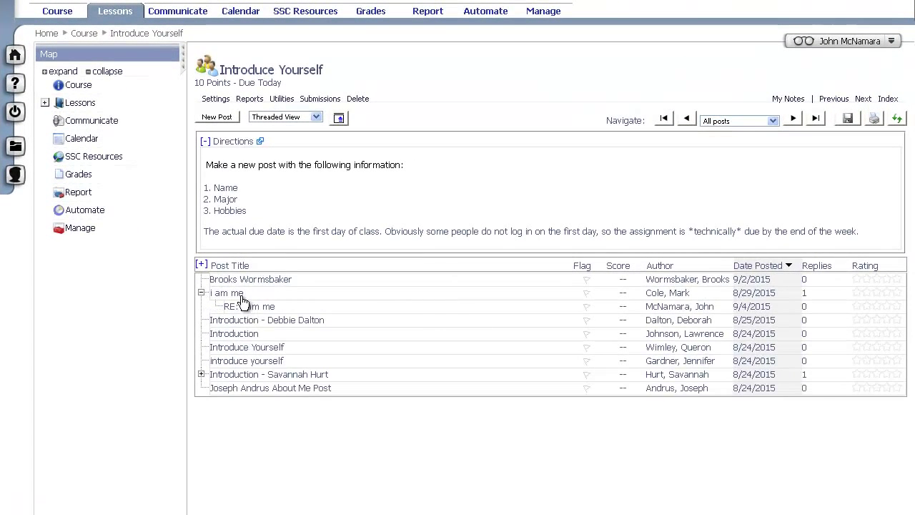
pyautogui.click(226, 292)
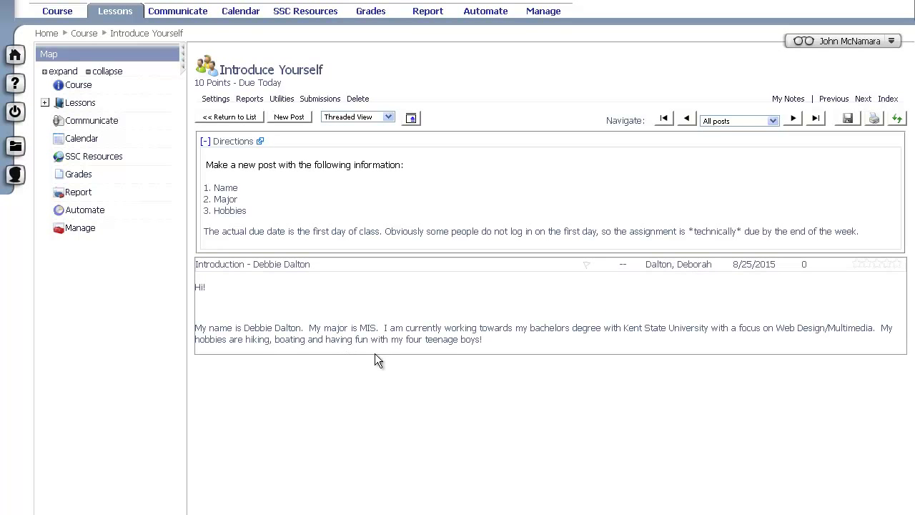
pyautogui.moveTo(498, 358)
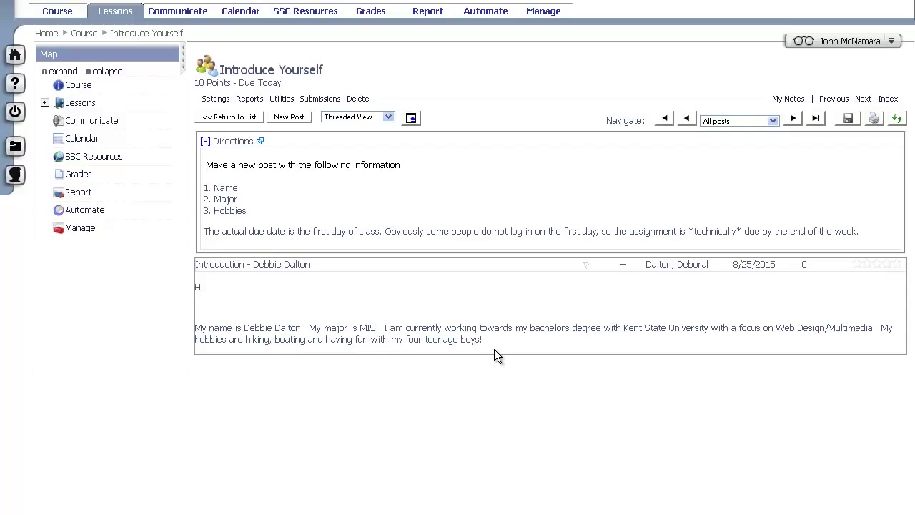
pyautogui.moveTo(498, 355)
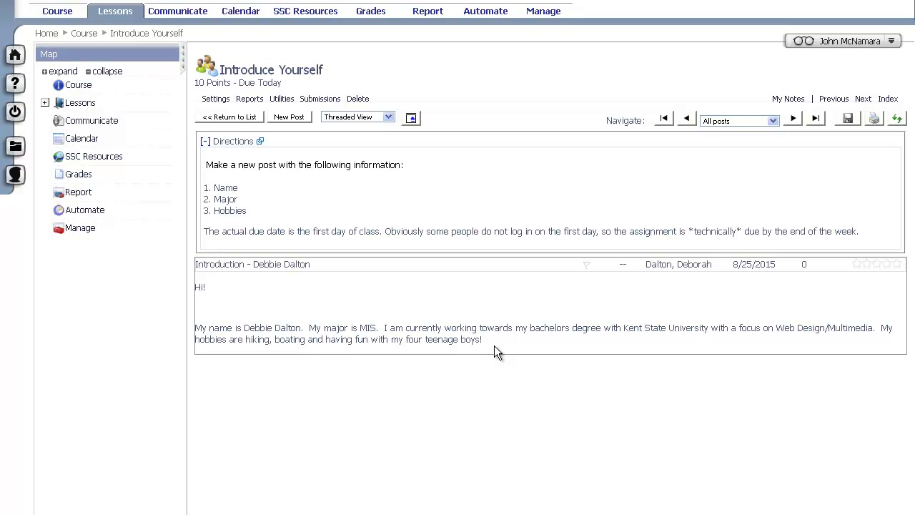
pyautogui.moveTo(245, 127)
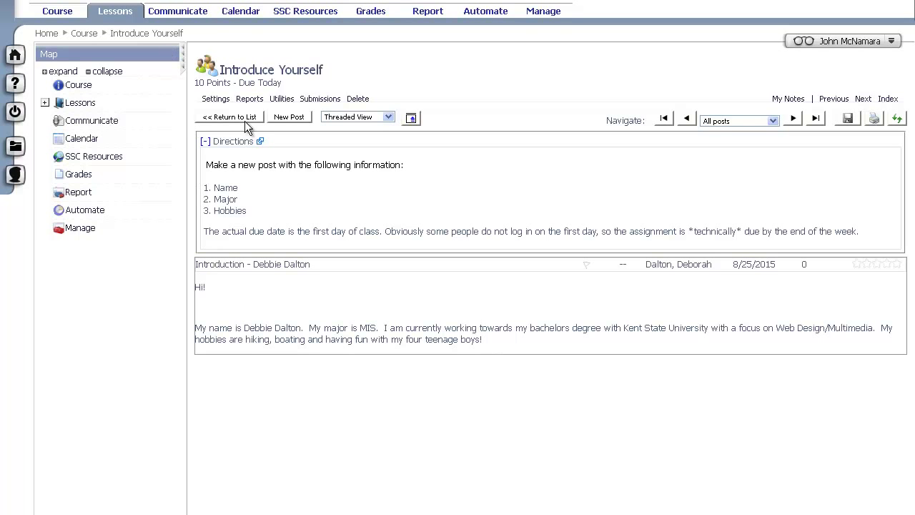
pyautogui.click(229, 117)
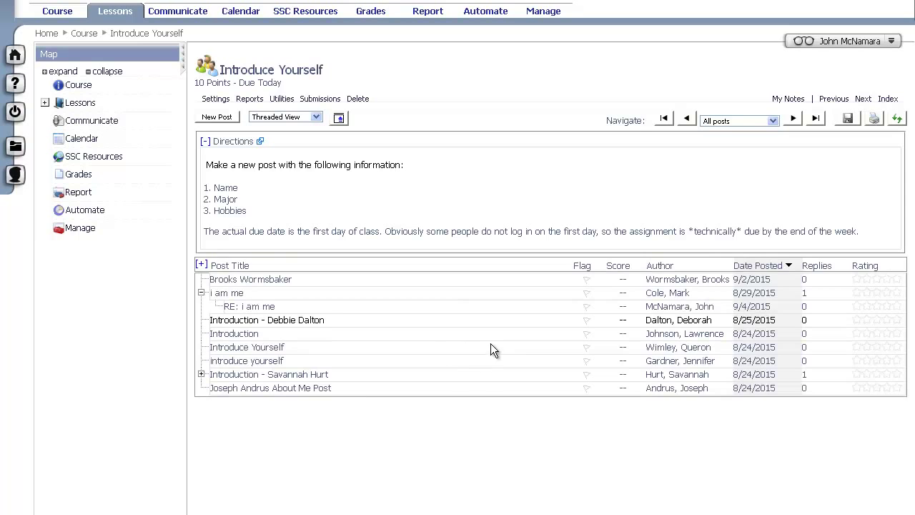
pyautogui.click(234, 333)
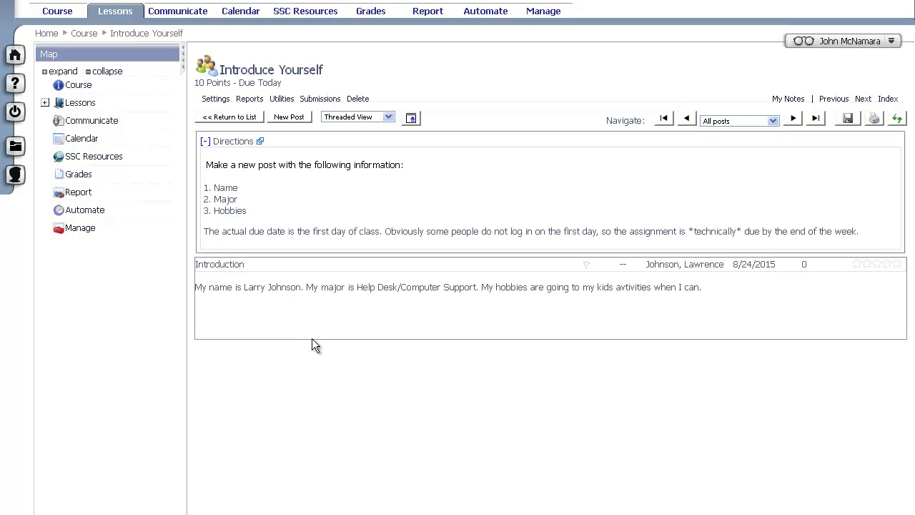
pyautogui.moveTo(245, 347)
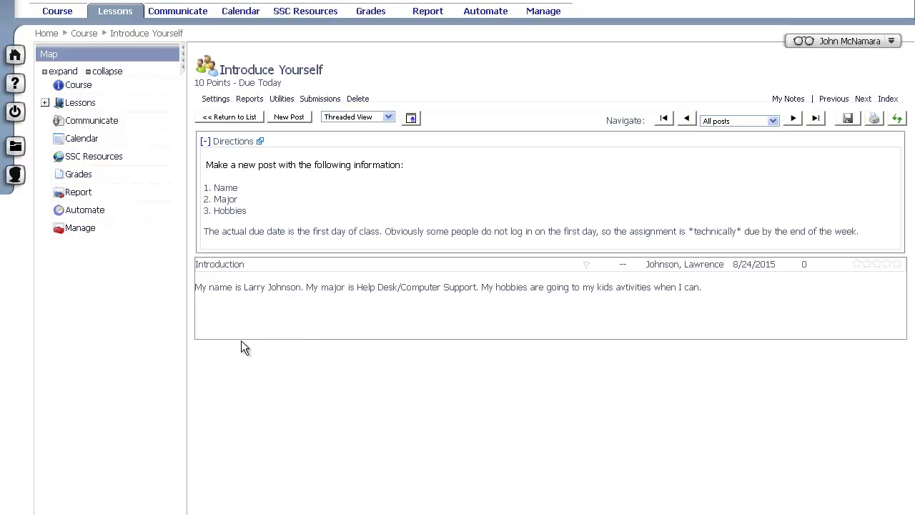
pyautogui.moveTo(281, 306)
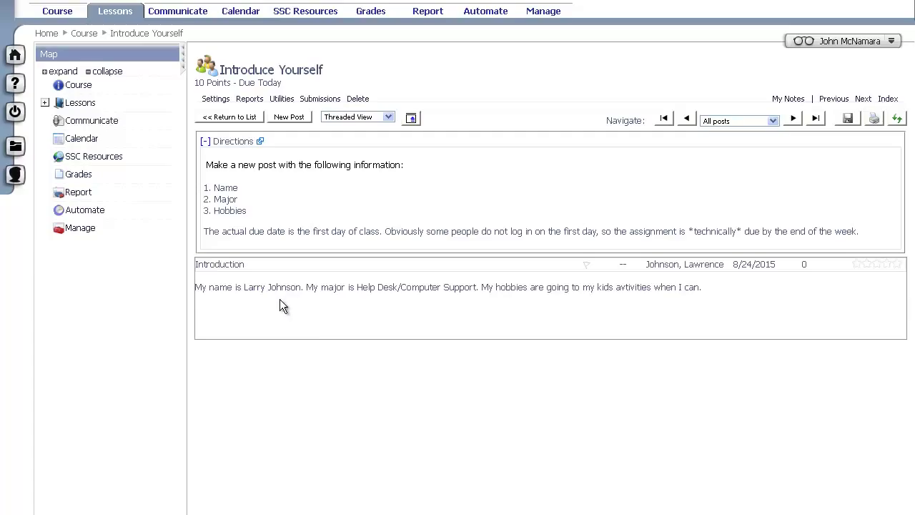
pyautogui.moveTo(606, 321)
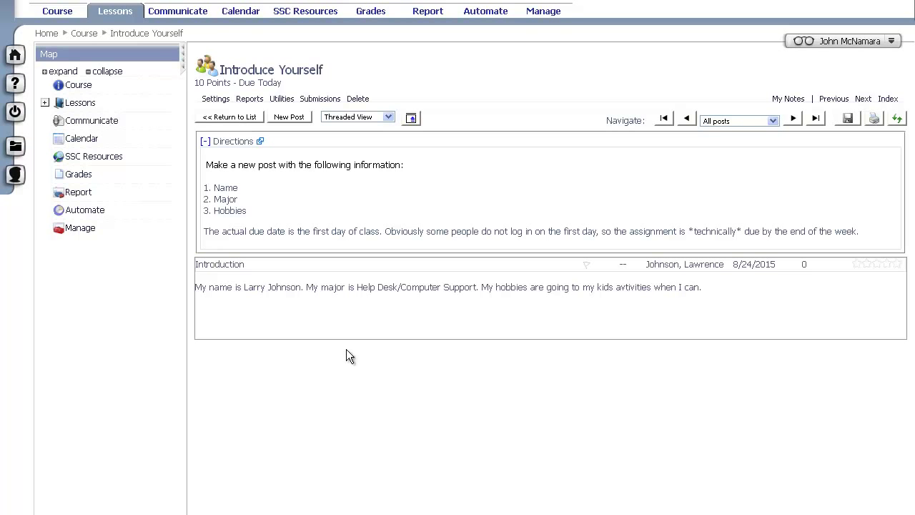
pyautogui.moveTo(326, 363)
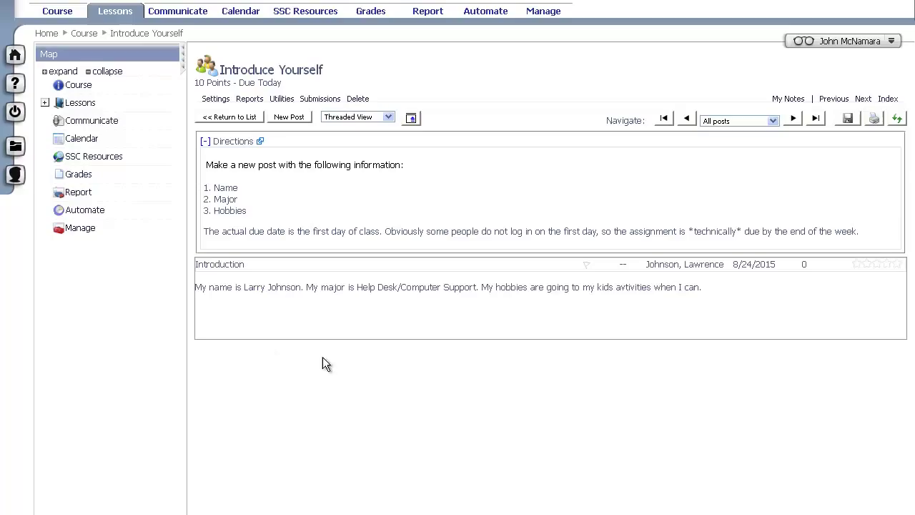
pyautogui.moveTo(349, 372)
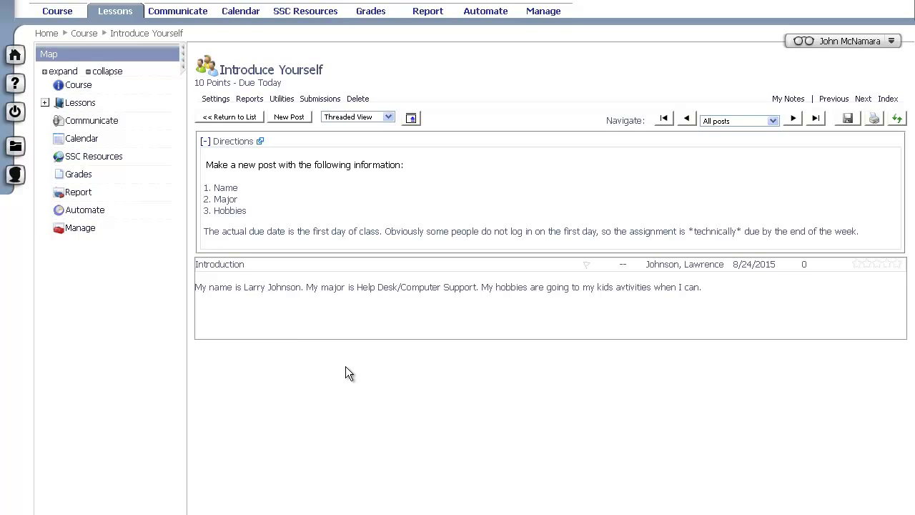
pyautogui.click(792, 117)
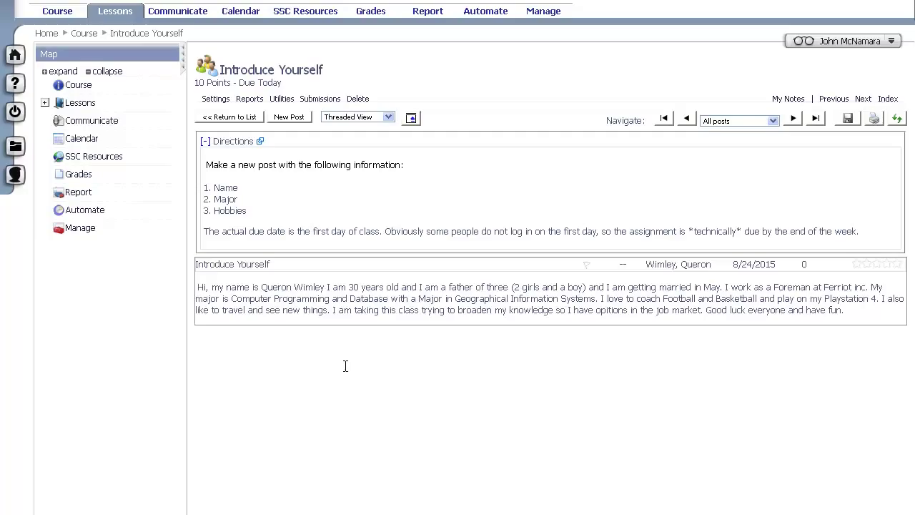
pyautogui.moveTo(404, 352)
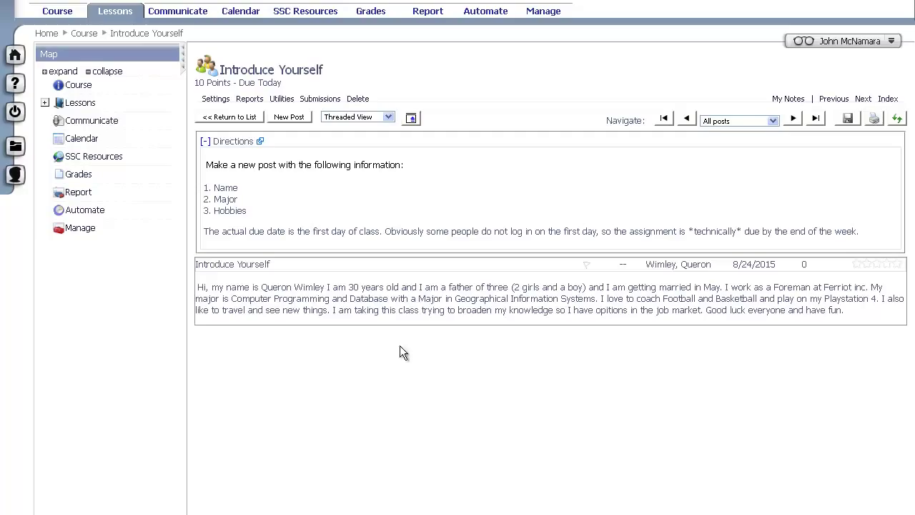
pyautogui.click(229, 117)
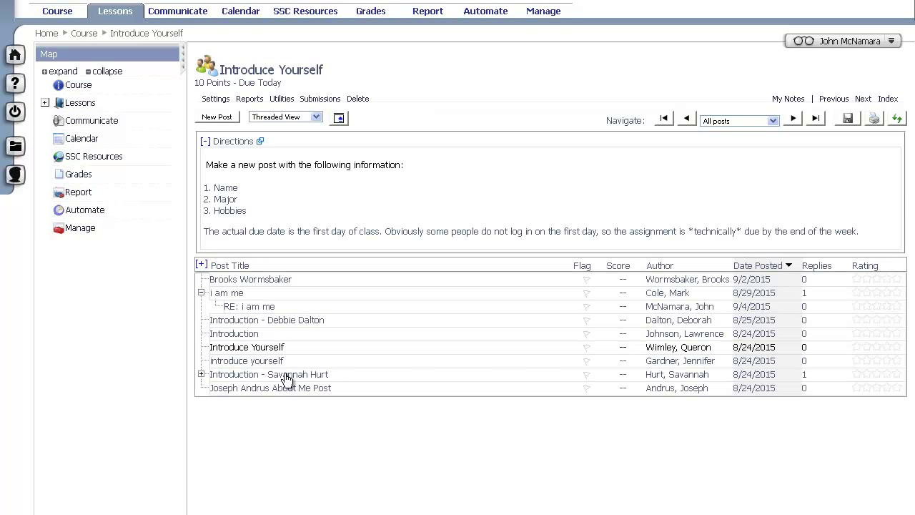
pyautogui.click(269, 374)
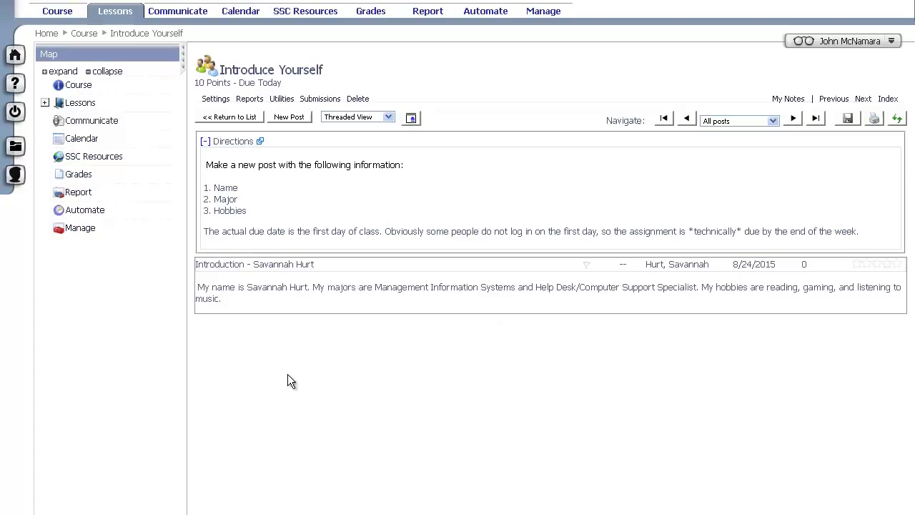
pyautogui.moveTo(828, 310)
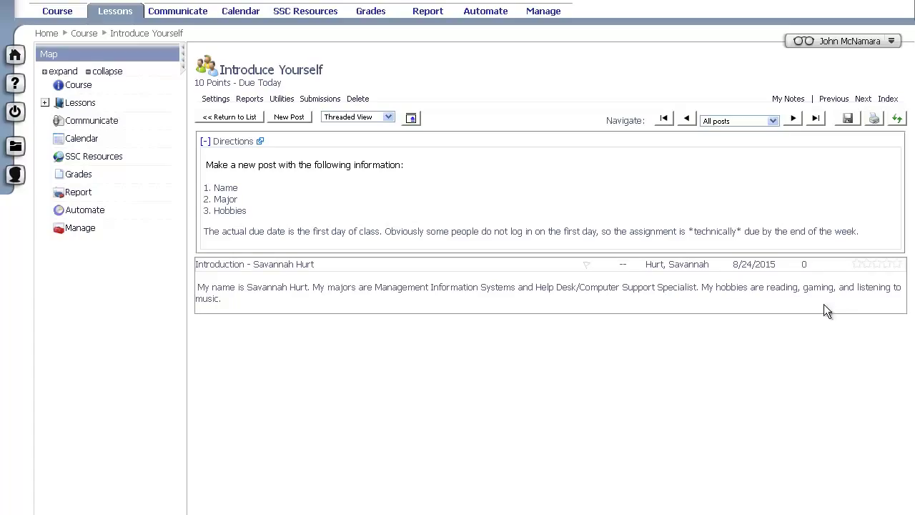
pyautogui.moveTo(821, 308)
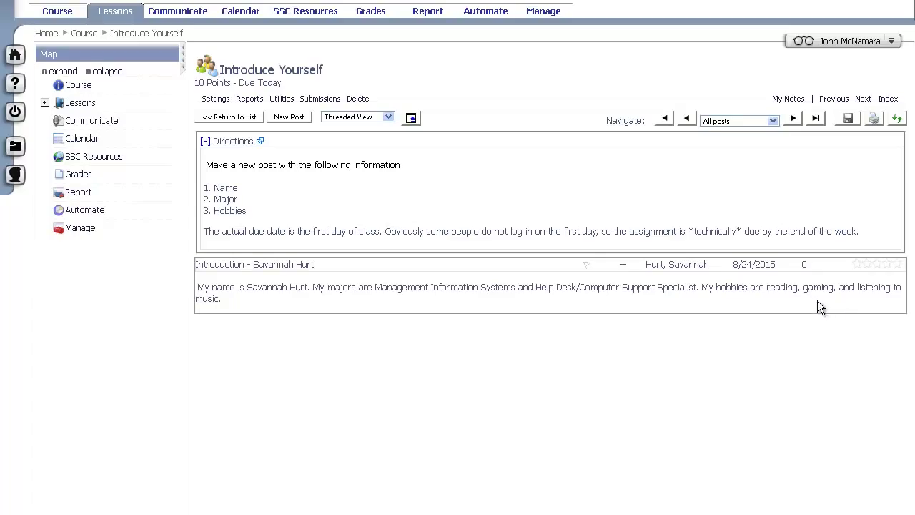
pyautogui.moveTo(812, 317)
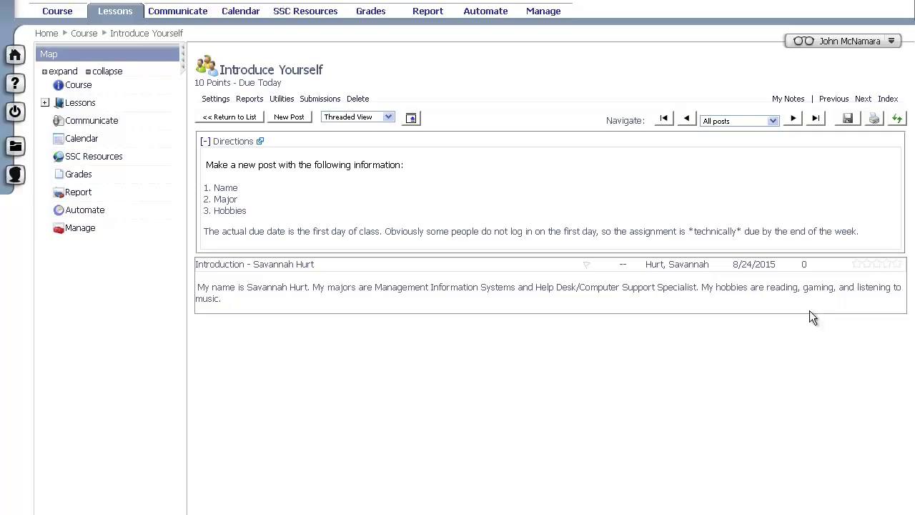
pyautogui.moveTo(827, 303)
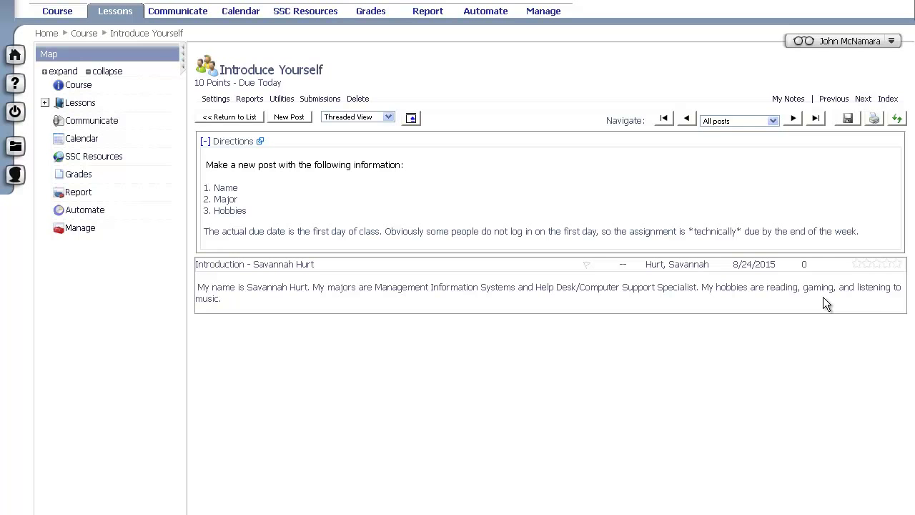
pyautogui.moveTo(442, 226)
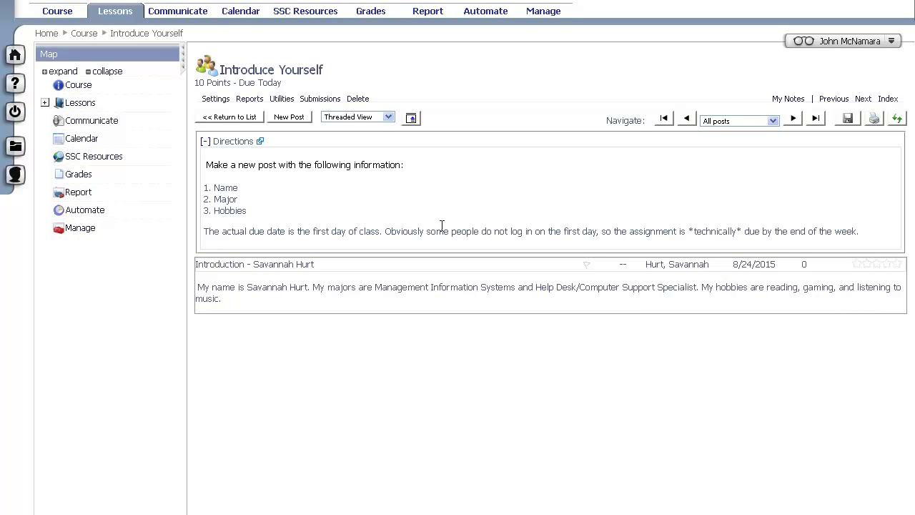
pyautogui.click(229, 117)
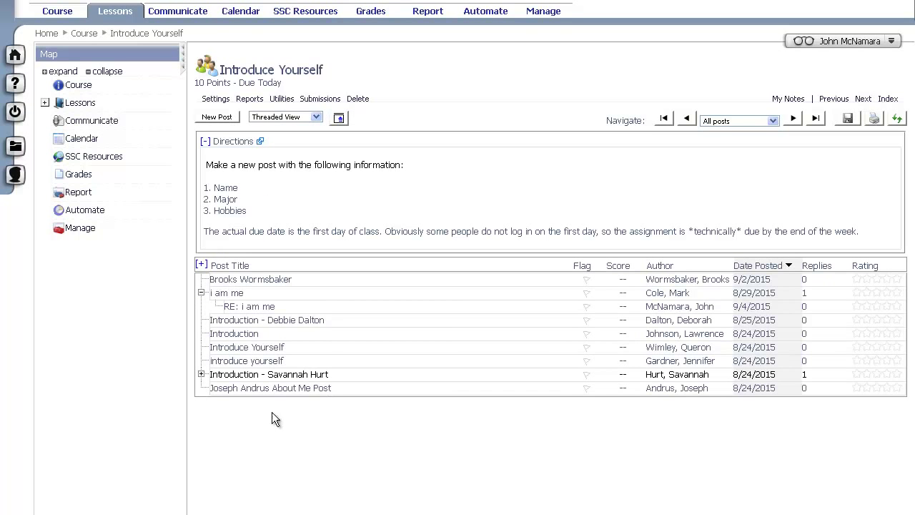
pyautogui.click(271, 387)
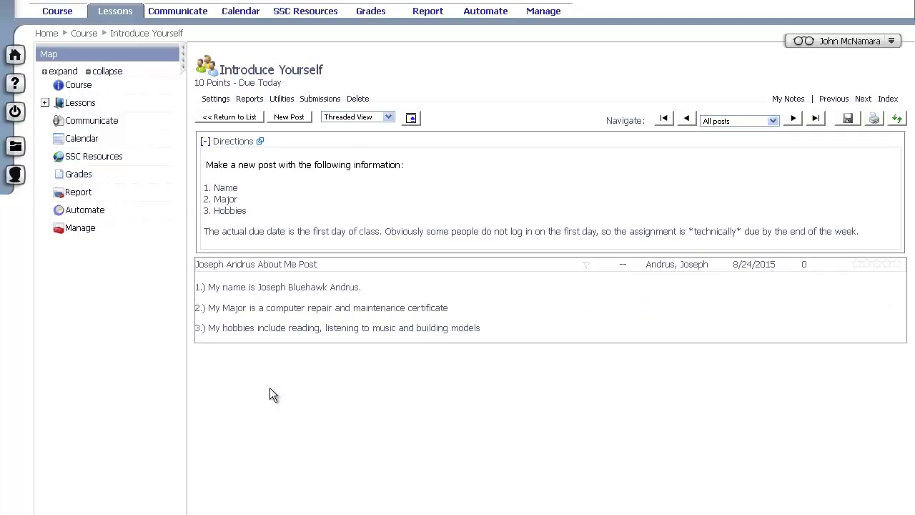
pyautogui.moveTo(300, 399)
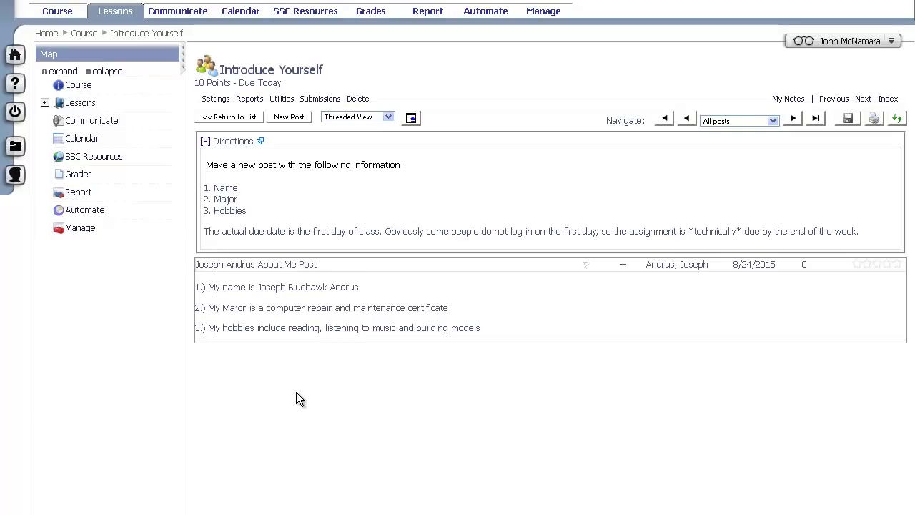
pyautogui.moveTo(237, 371)
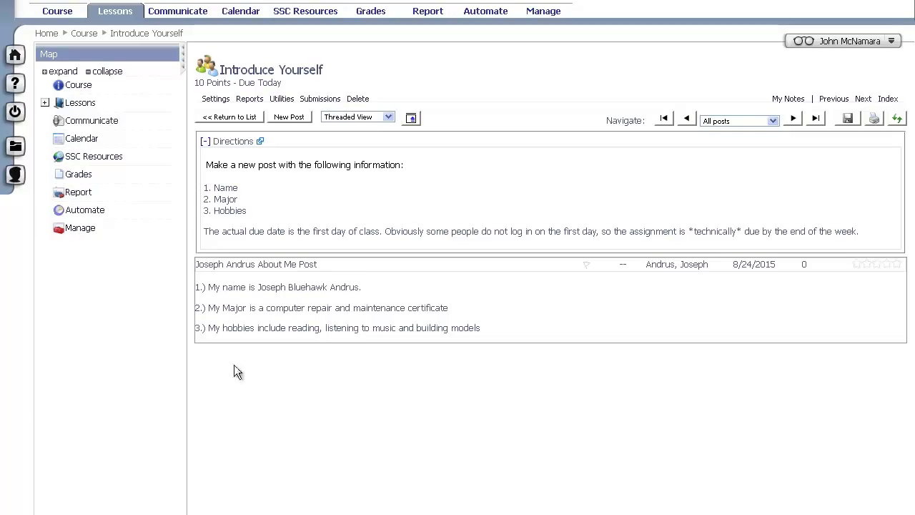
pyautogui.moveTo(355, 309)
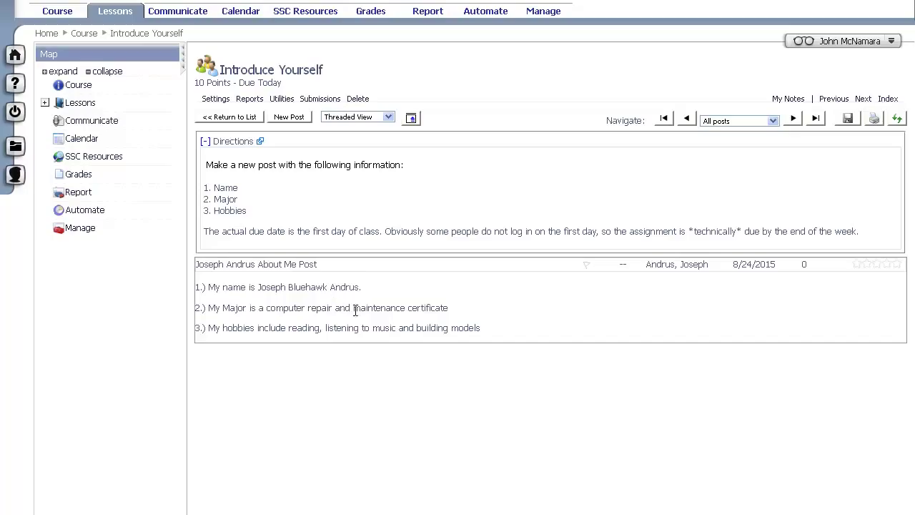
pyautogui.moveTo(450, 343)
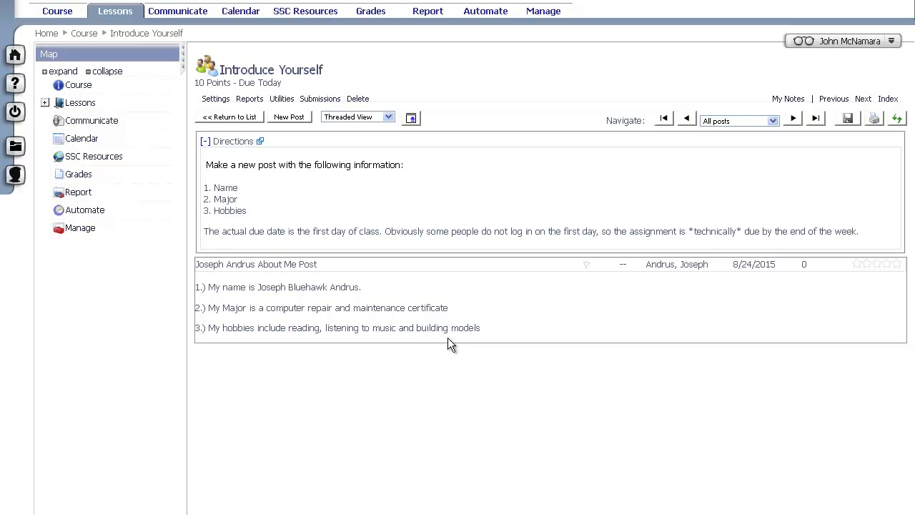
pyautogui.click(228, 117)
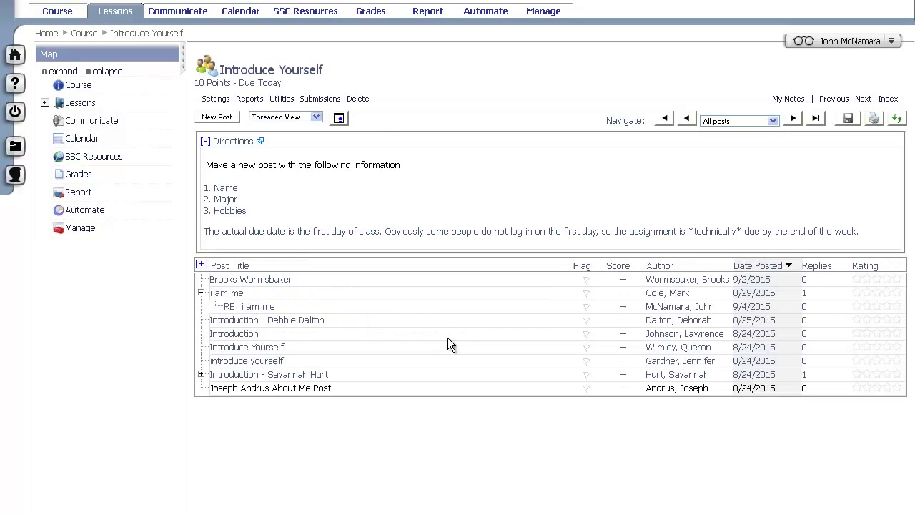